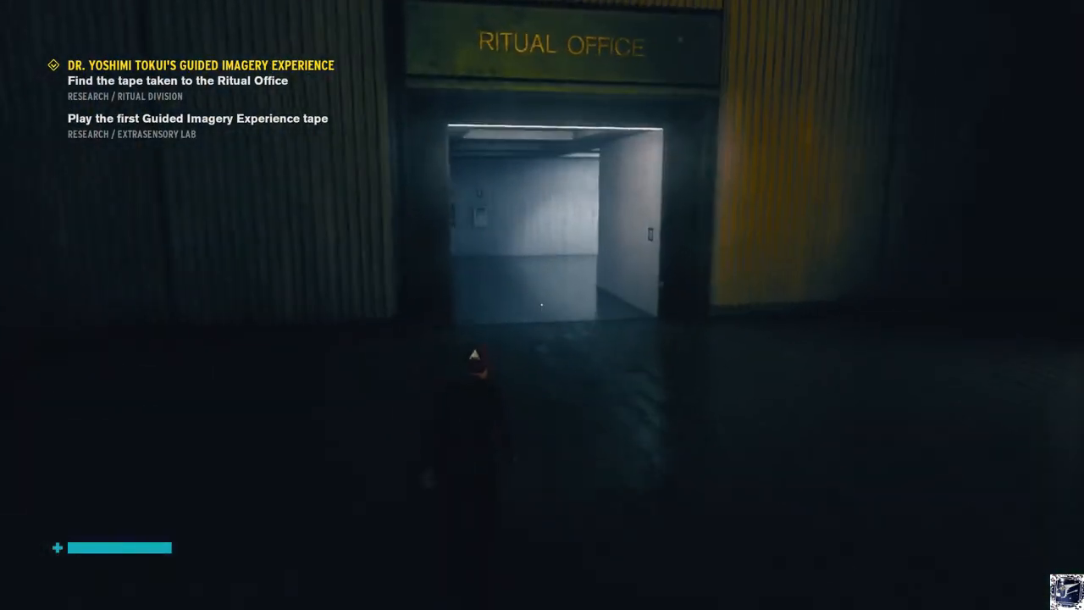
key(w)
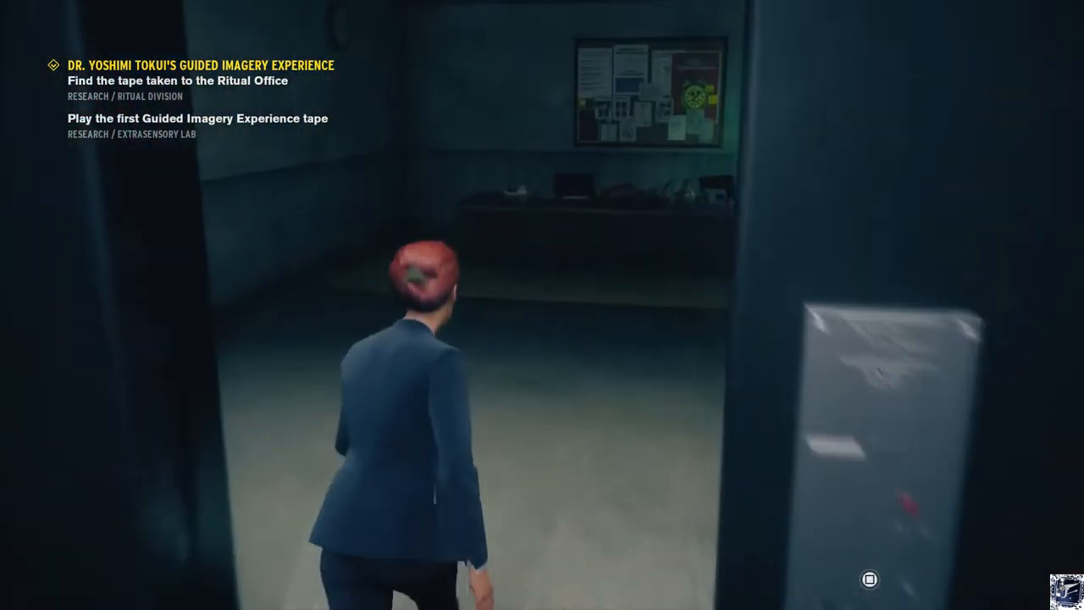
mouse_move(542, 305)
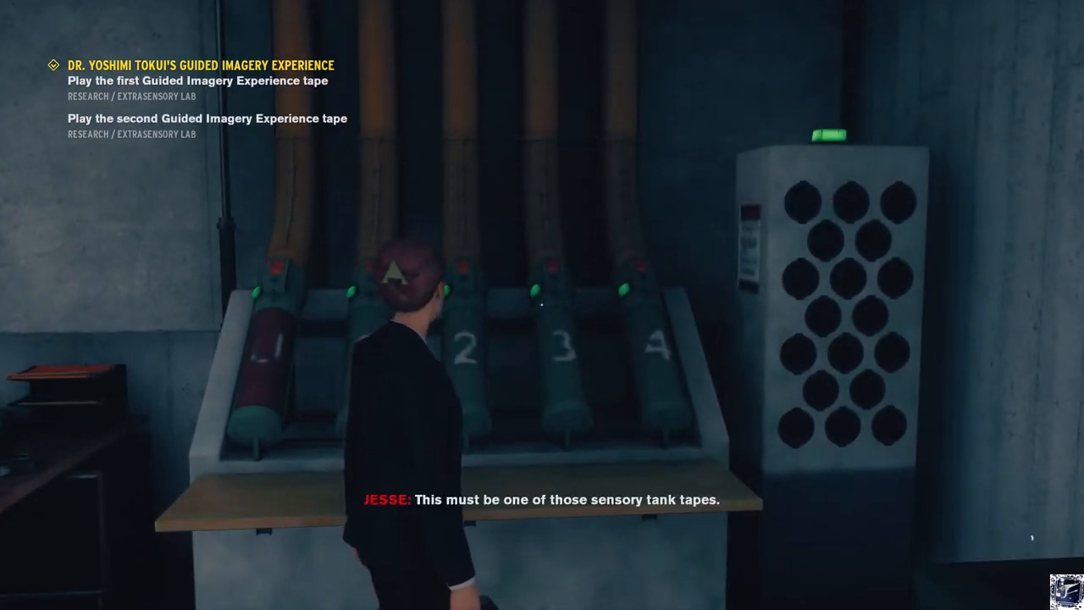
mouse_move(542, 305)
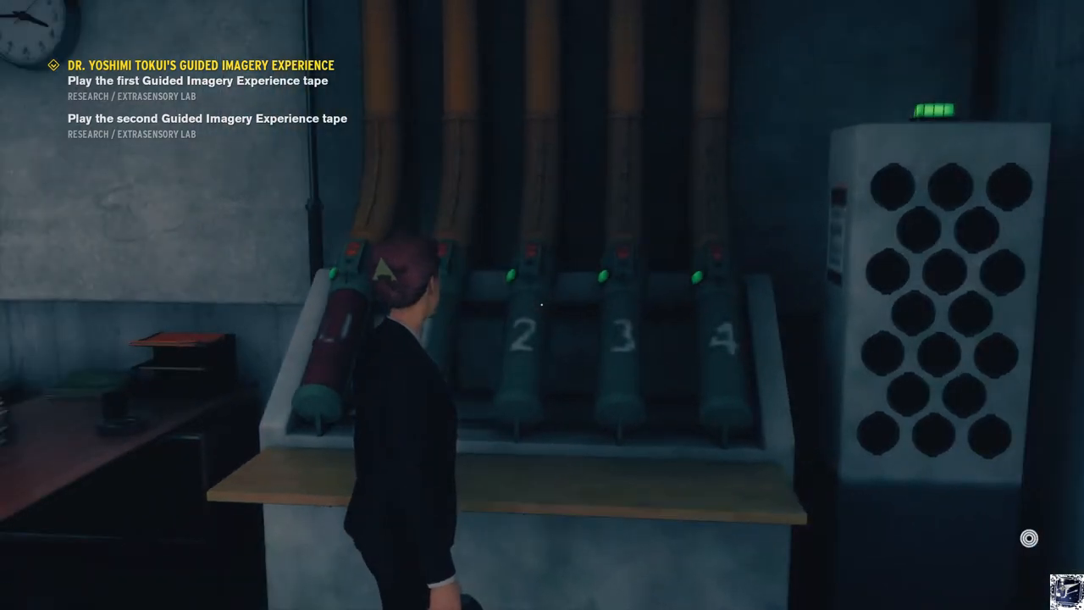
mouse_move(543, 304)
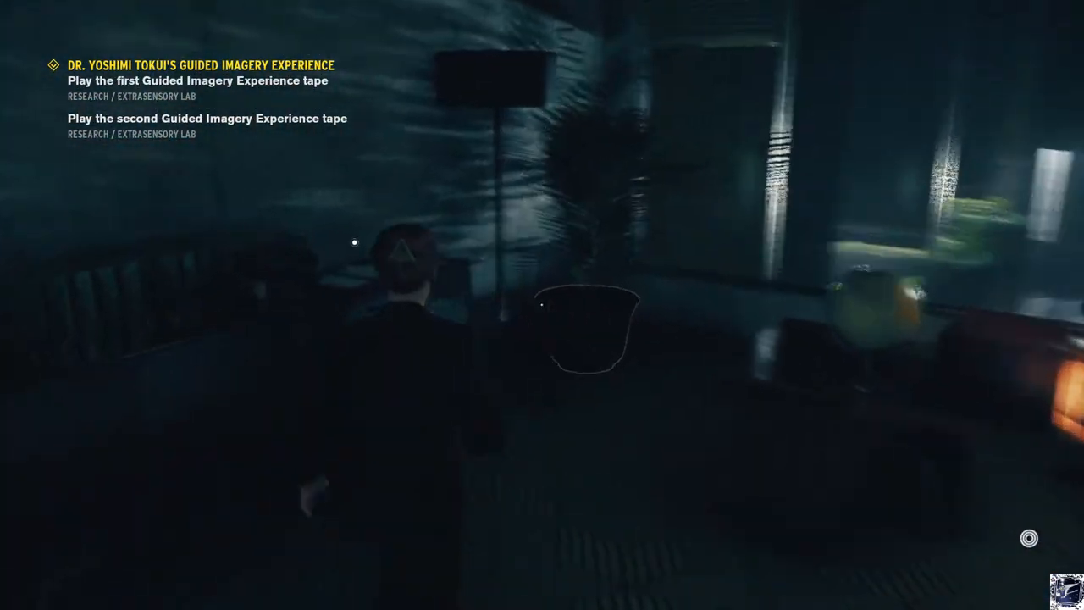
mouse_move(542, 305)
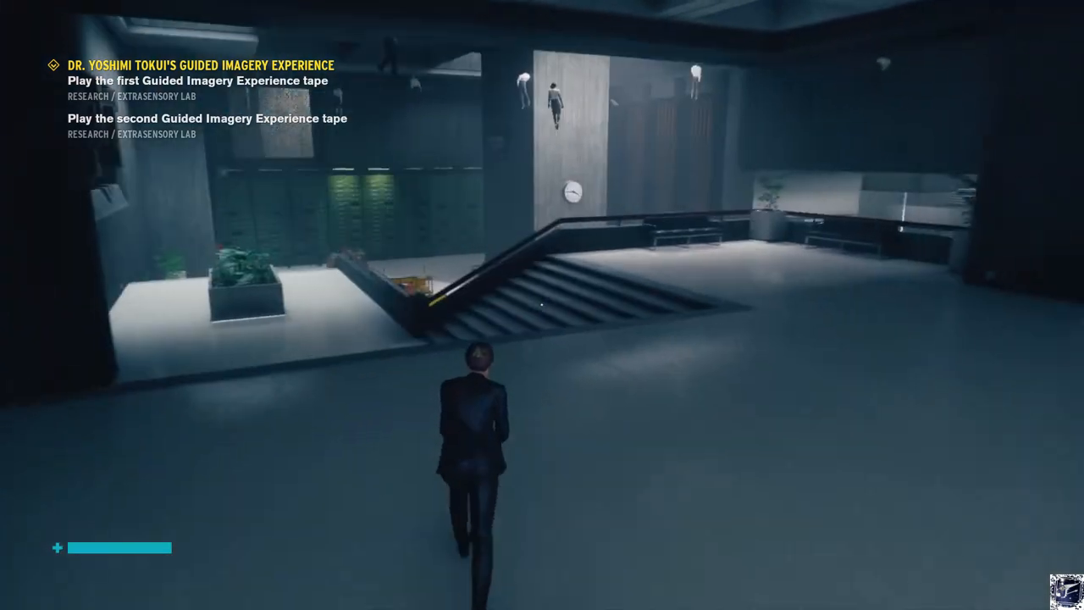
key(w)
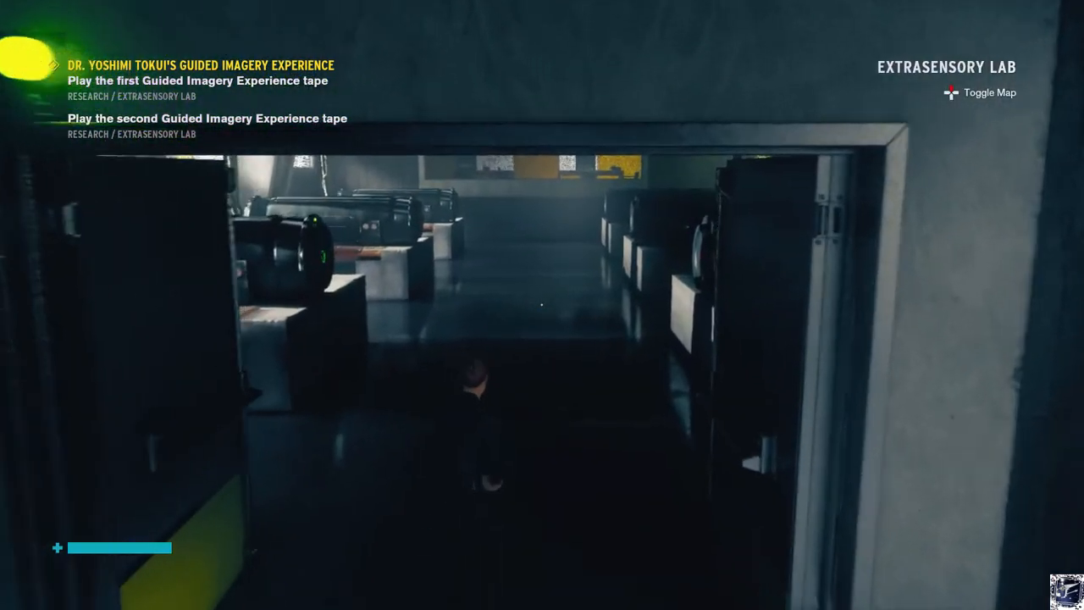
mouse_move(542, 305)
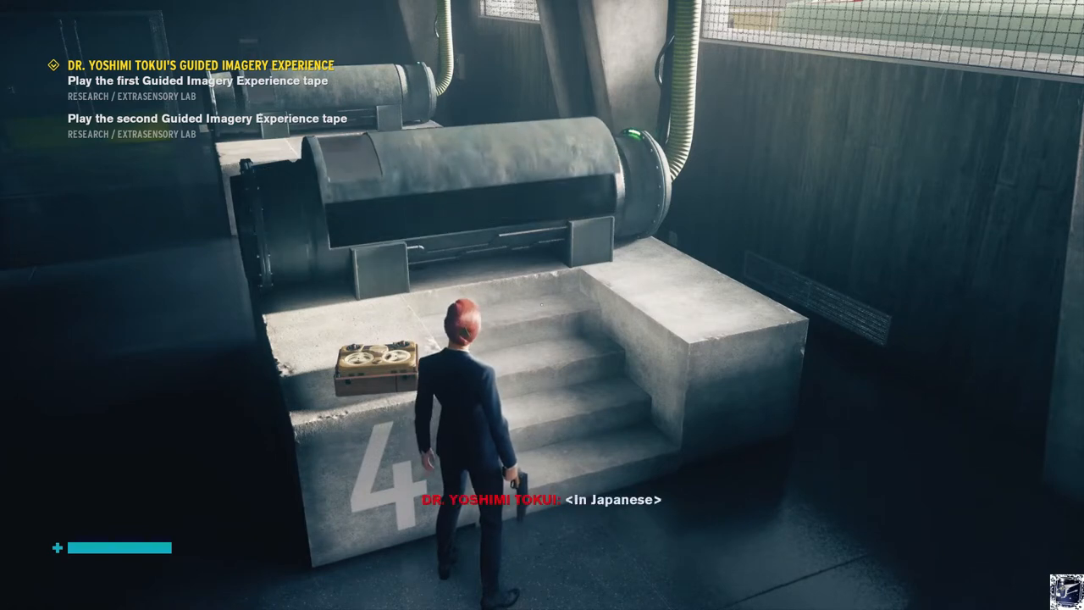
mouse_move(542, 305)
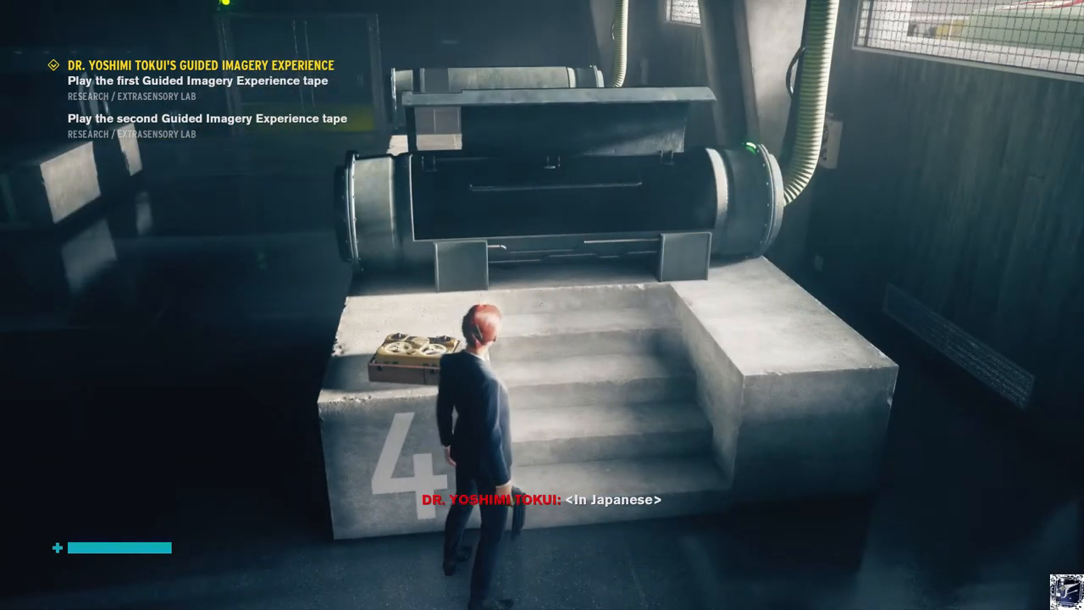